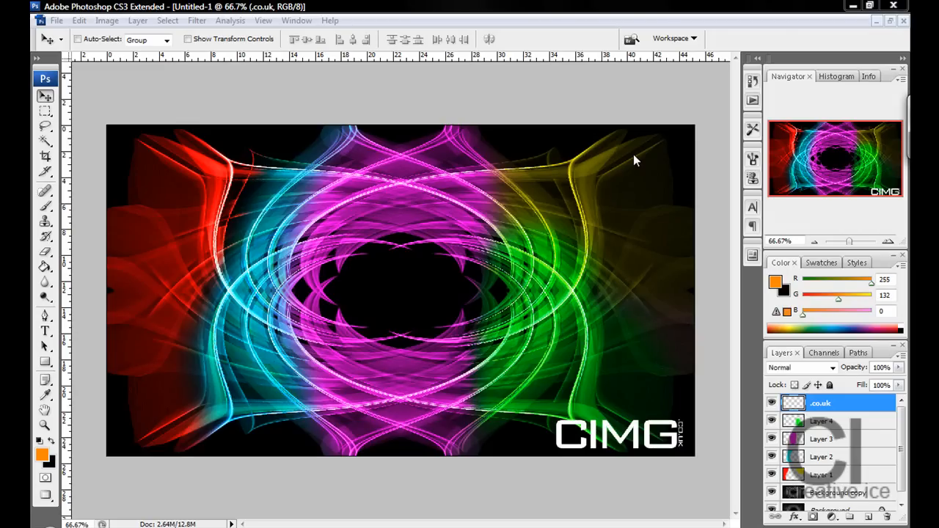
pyautogui.moveTo(678, 173)
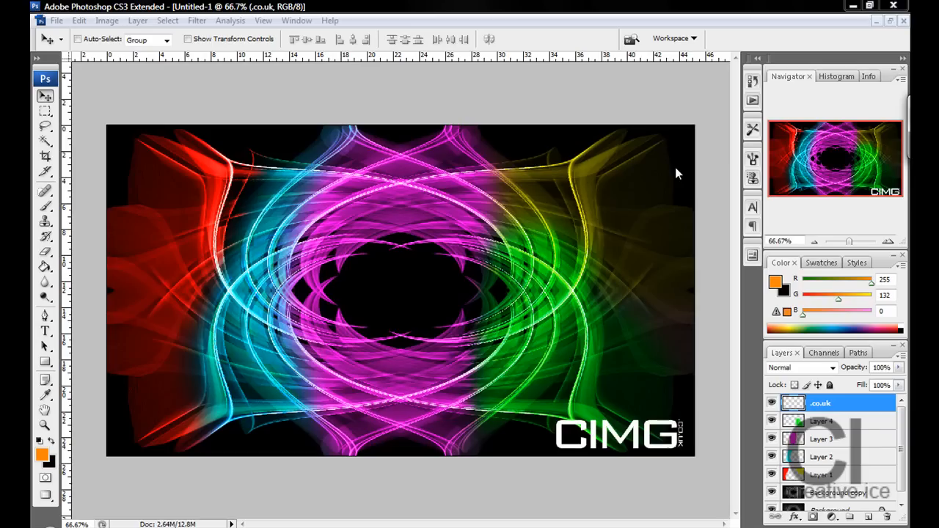
pyautogui.moveTo(300, 267)
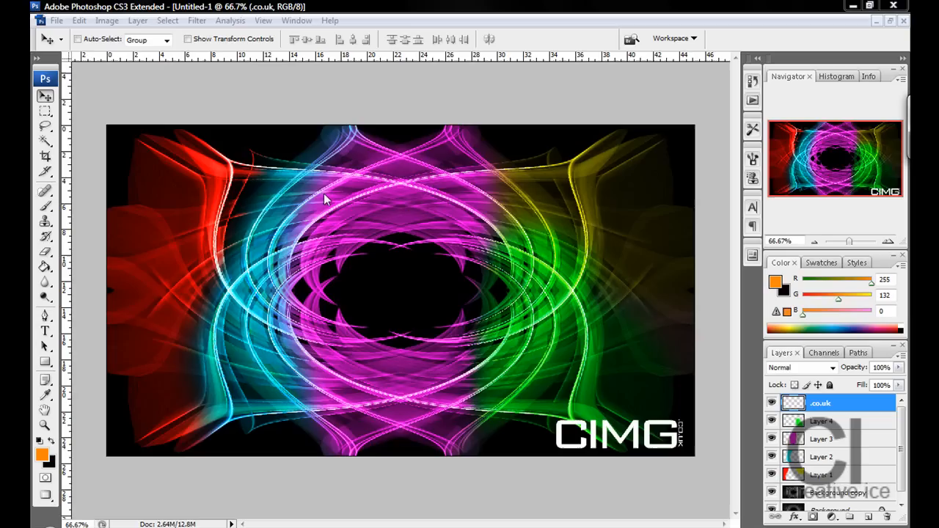
pyautogui.moveTo(323, 209)
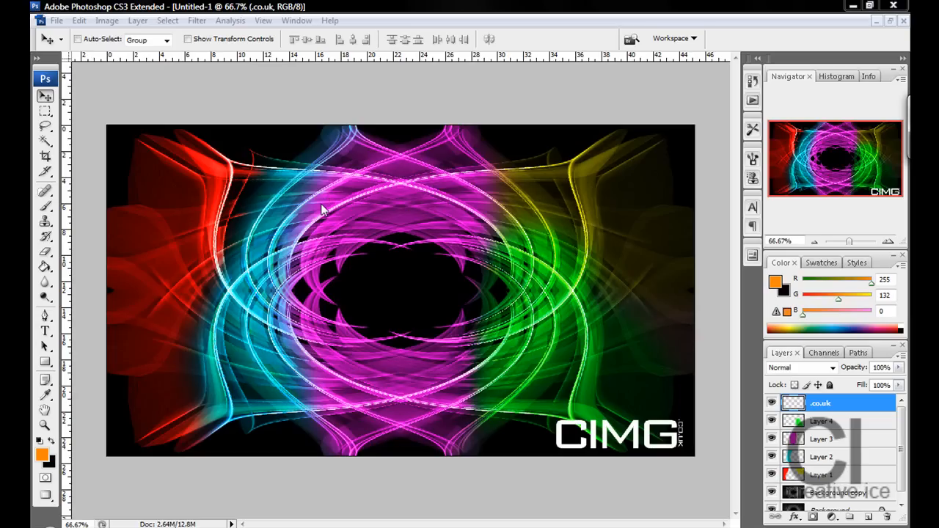
# - Bring up the File menu over the finished coloured swirl image
pyautogui.click(55, 20)
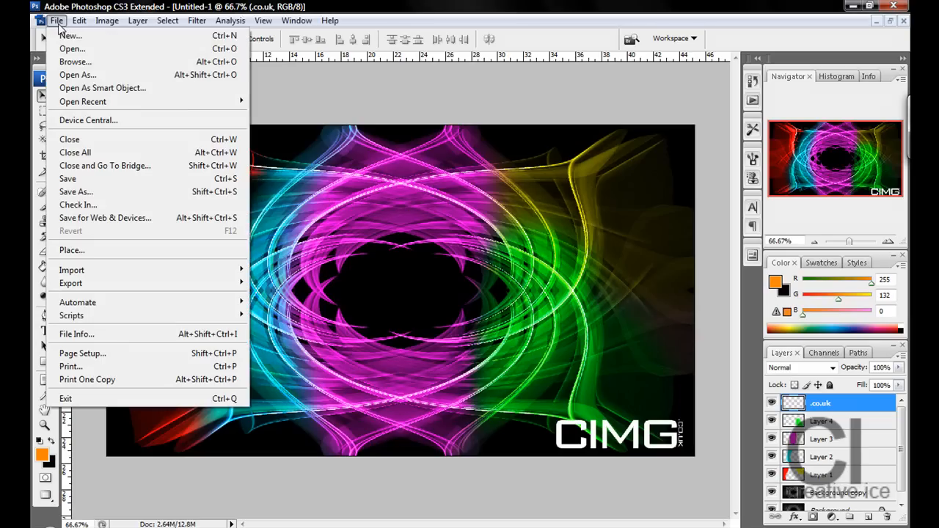
# - Create a new 1280×720 document and fill the whole canvas black with the Paint Bucket
pyautogui.click(71, 35)
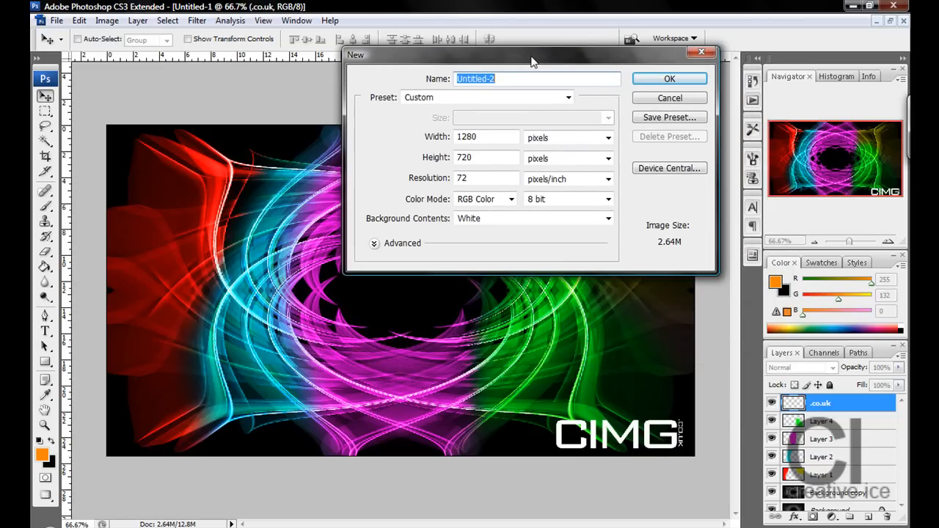
pyautogui.click(487, 157)
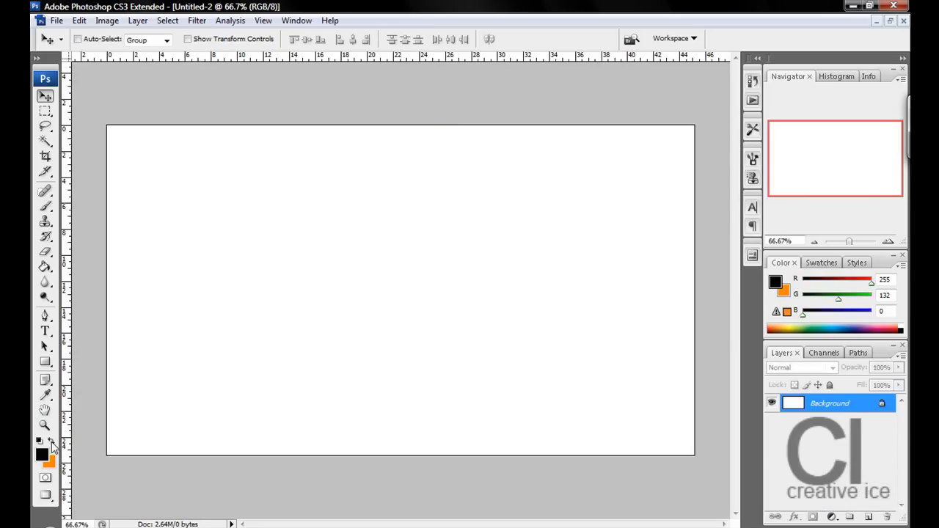
pyautogui.click(46, 267)
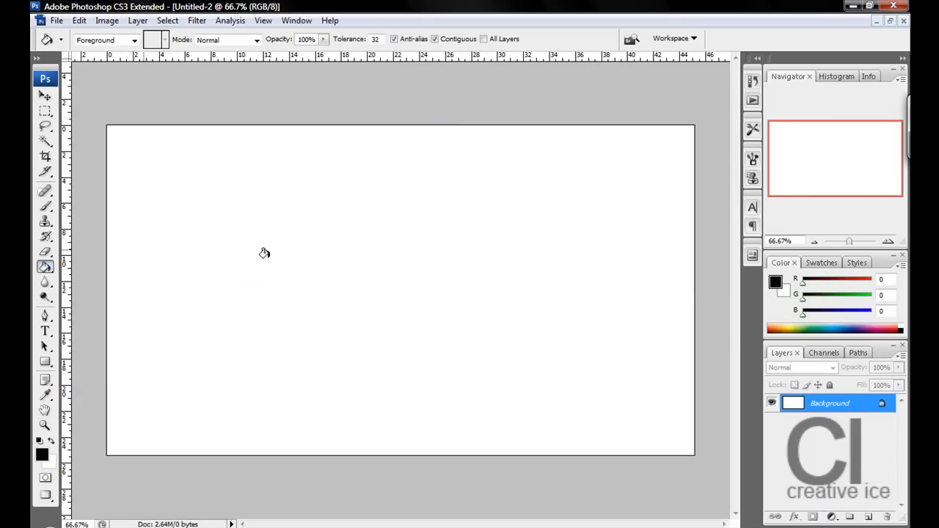
pyautogui.click(152, 206)
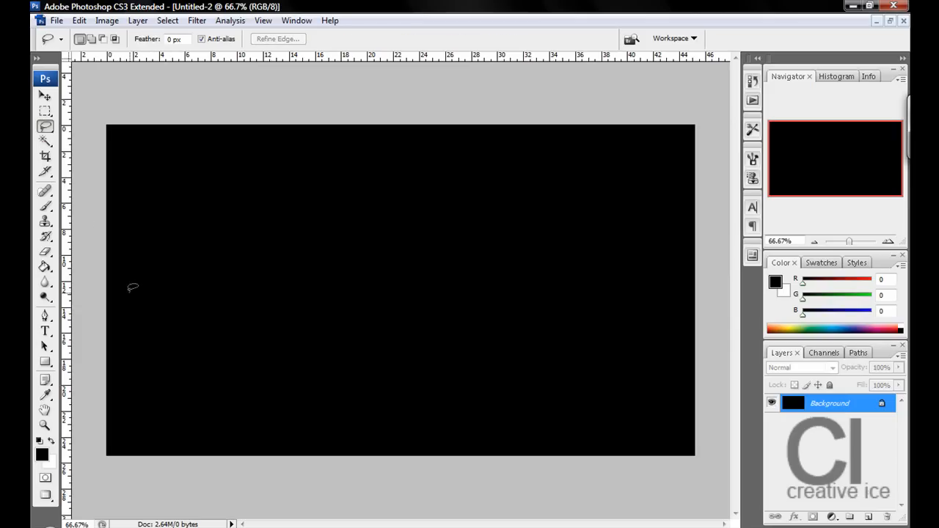
pyautogui.moveTo(370, 223)
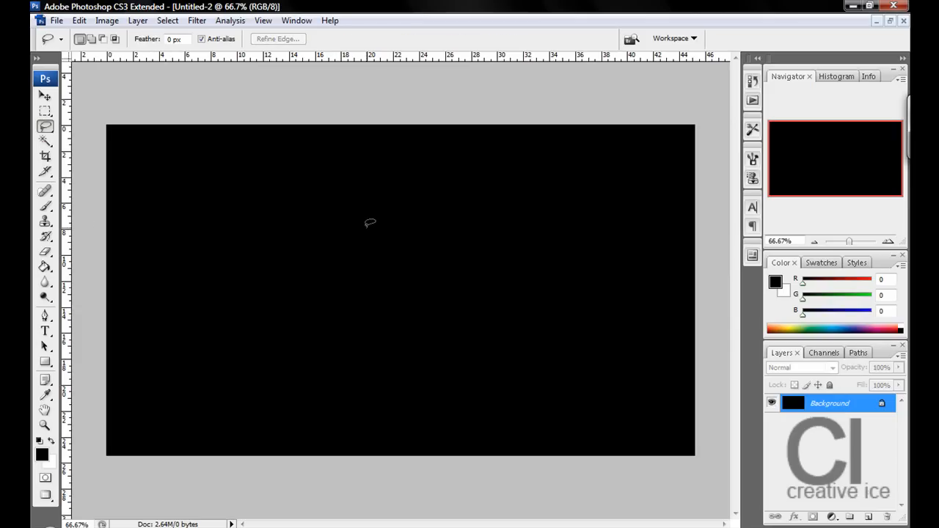
# - Lasso a jagged starburst selection in the centre, fill it white, and deselect
pyautogui.moveTo(366, 226); pyautogui.dragTo(575, 433)
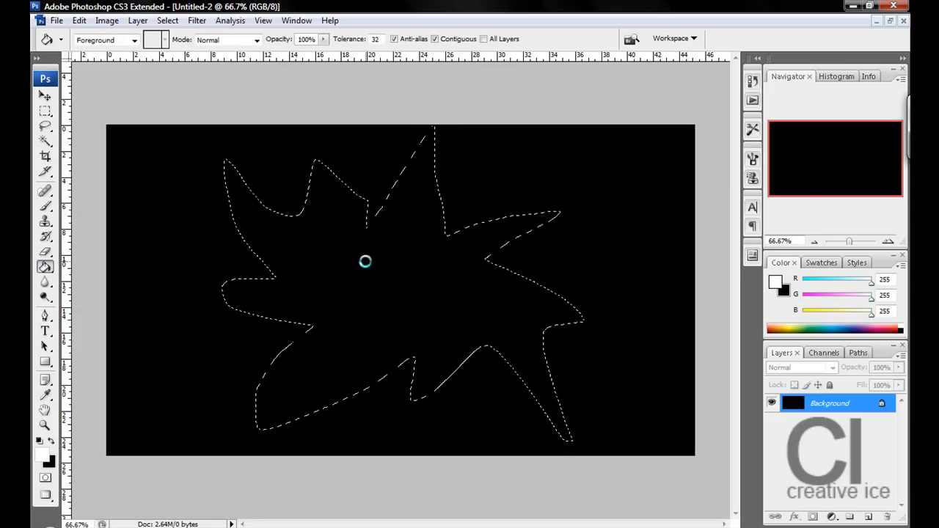
pyautogui.click(364, 261)
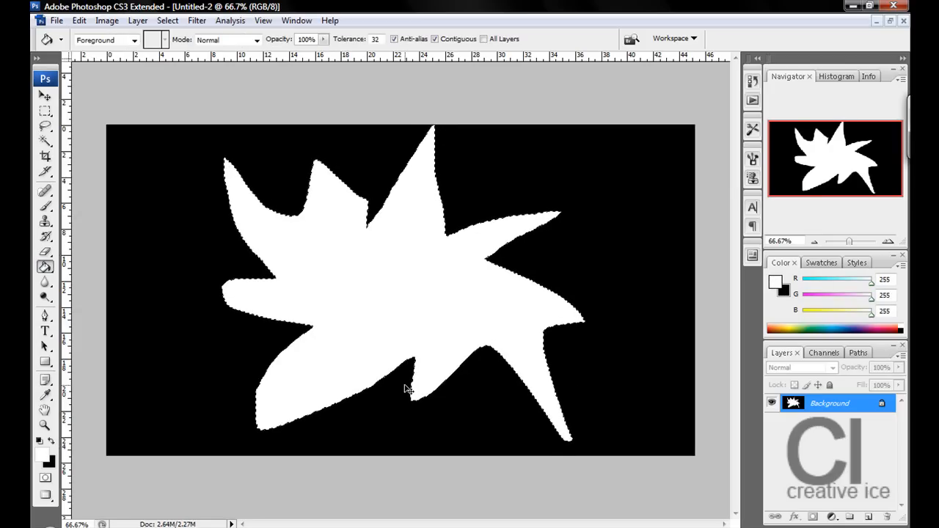
pyautogui.click(44, 96)
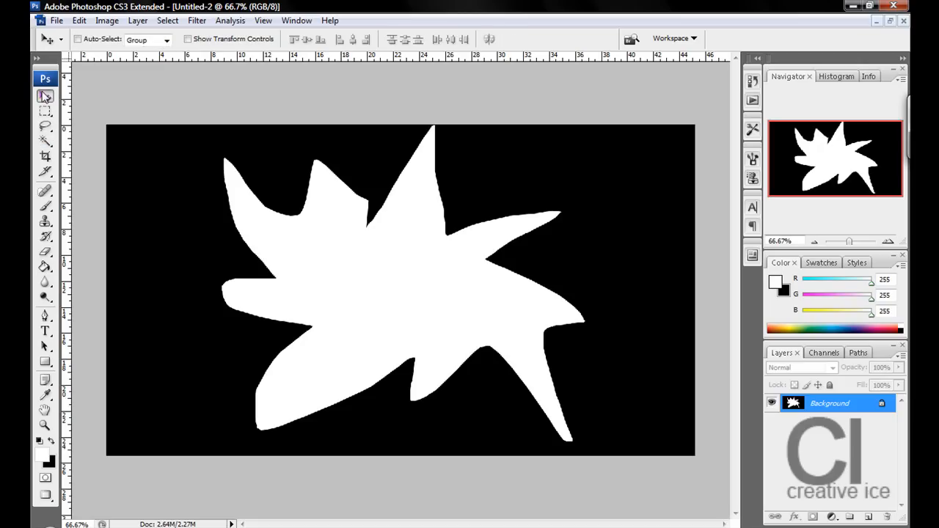
pyautogui.moveTo(44, 97)
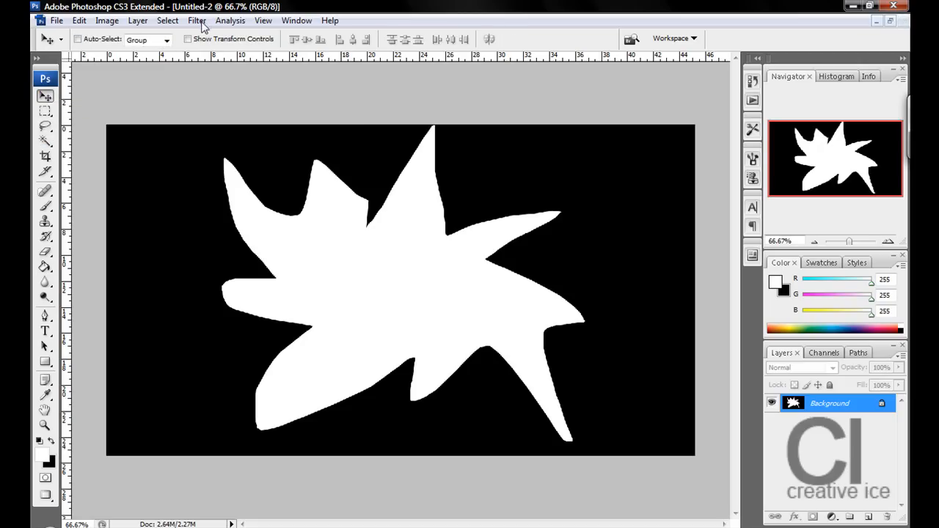
# - Apply a Radial Blur (Amount 100, Zoom, Best) twice, turning the starburst into radiating rays
pyautogui.click(197, 21)
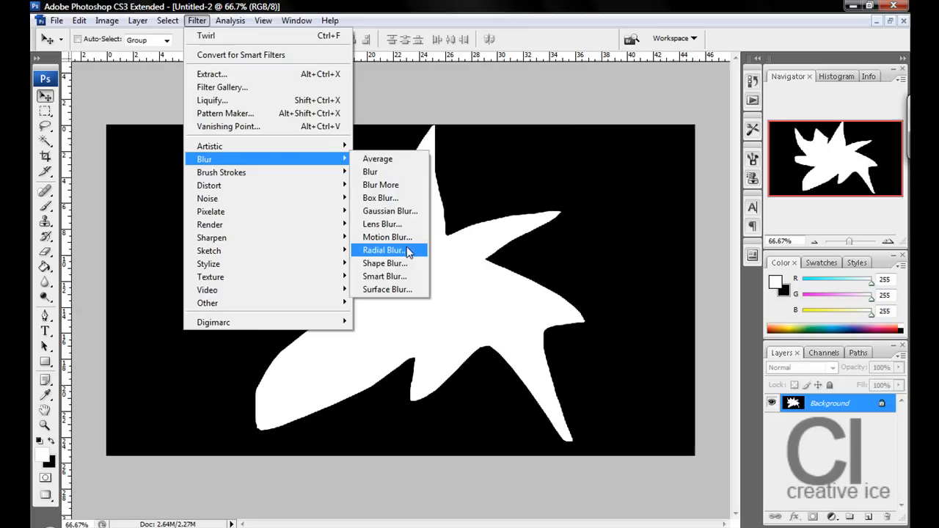
pyautogui.click(384, 250)
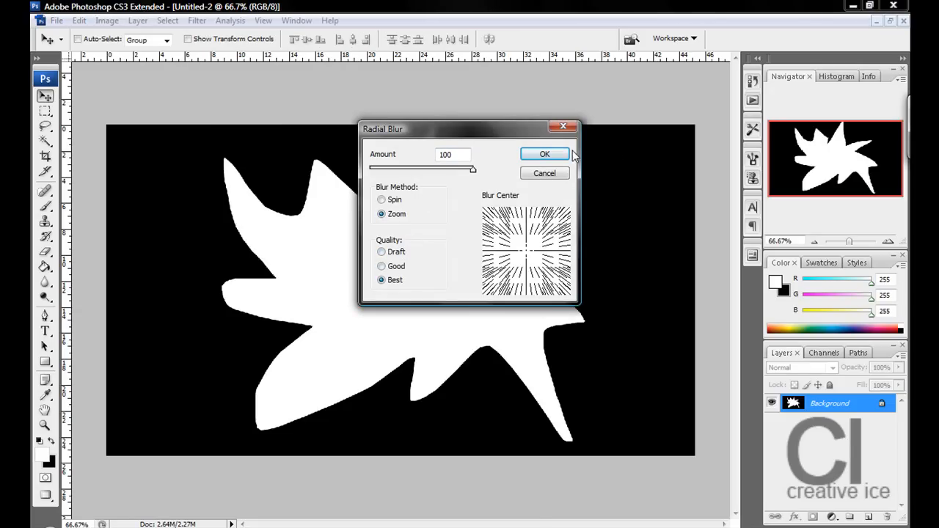
pyautogui.click(545, 154)
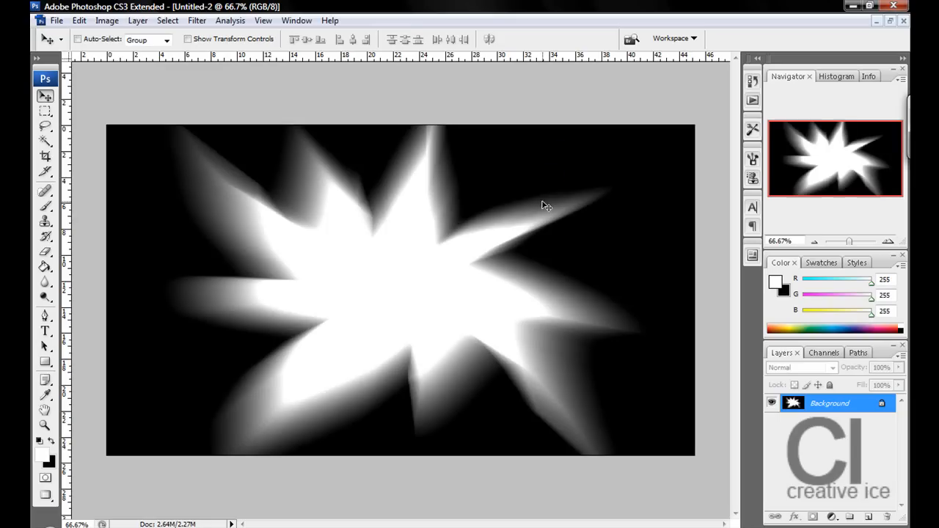
pyautogui.click(196, 20)
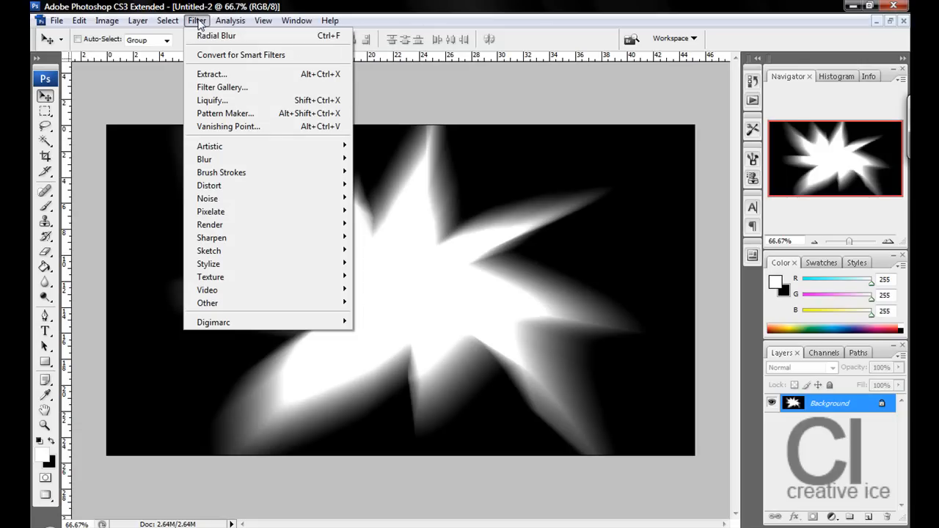
pyautogui.click(197, 20)
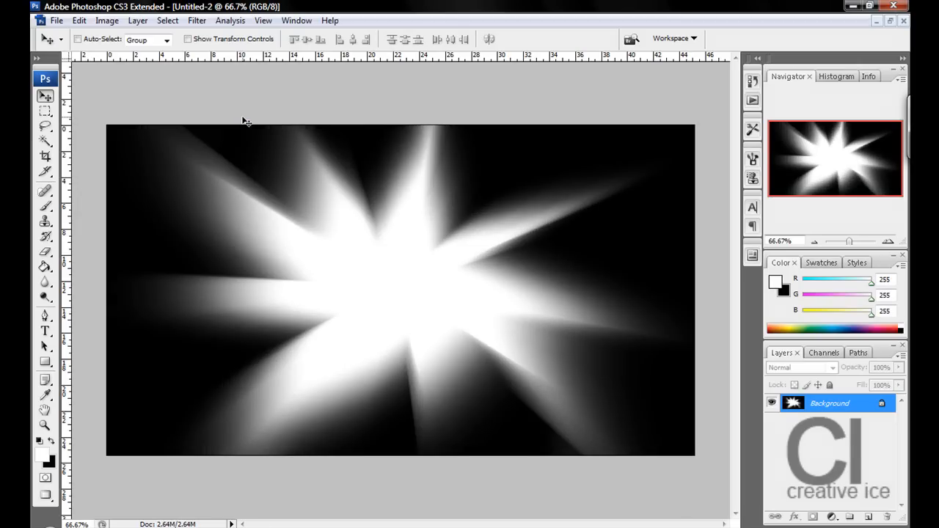
# - Run Find Edges to reduce the blurred rays to thin light streaks
pyautogui.click(197, 21)
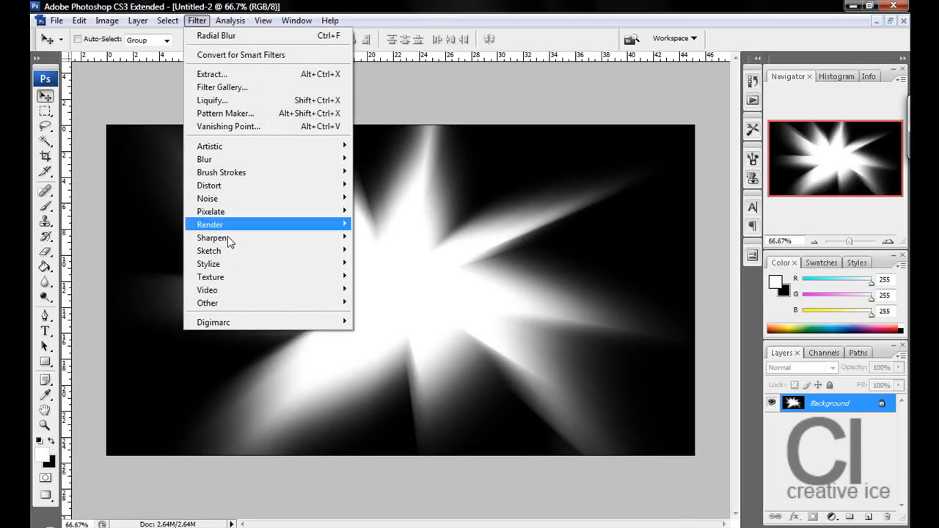
pyautogui.moveTo(208, 264)
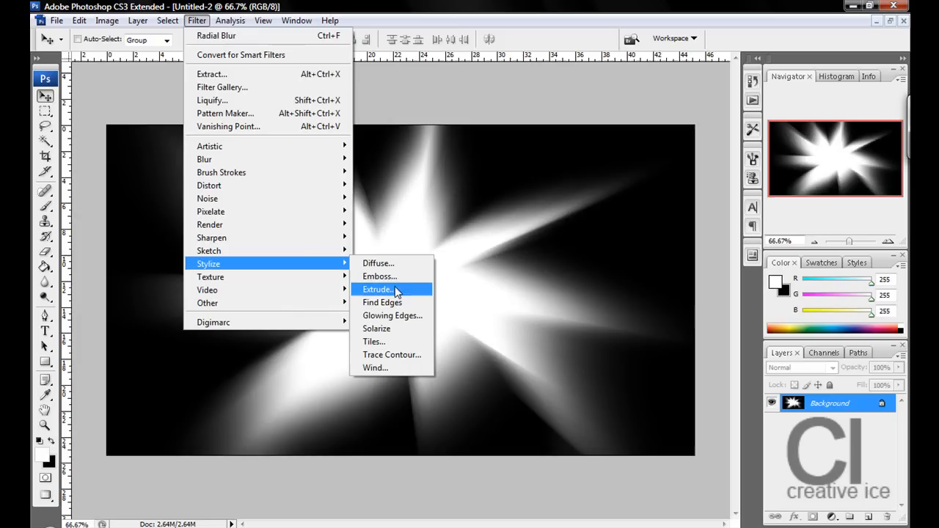
pyautogui.click(381, 302)
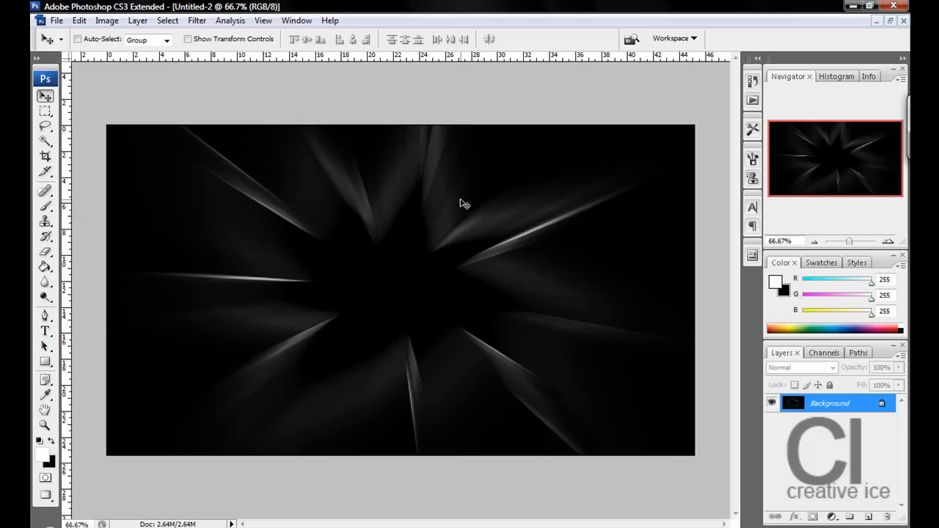
pyautogui.moveTo(733, 6)
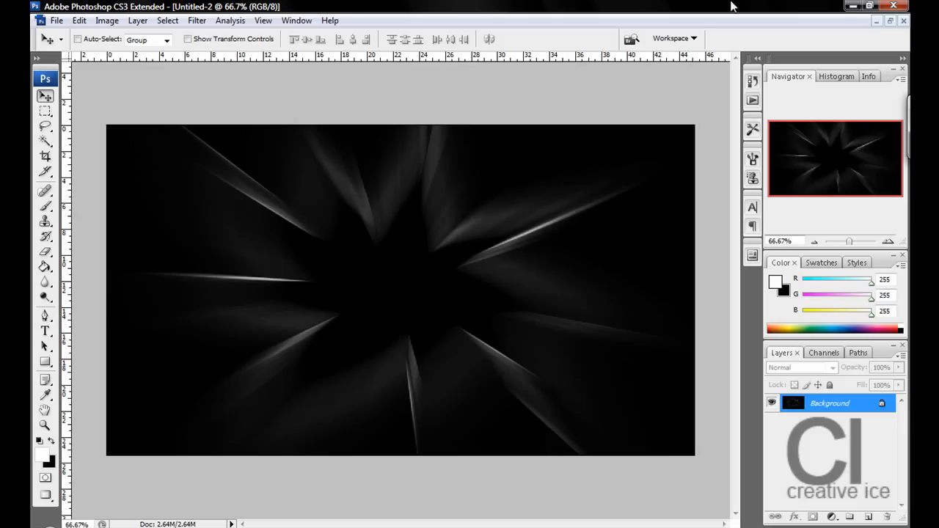
pyautogui.moveTo(812, 6)
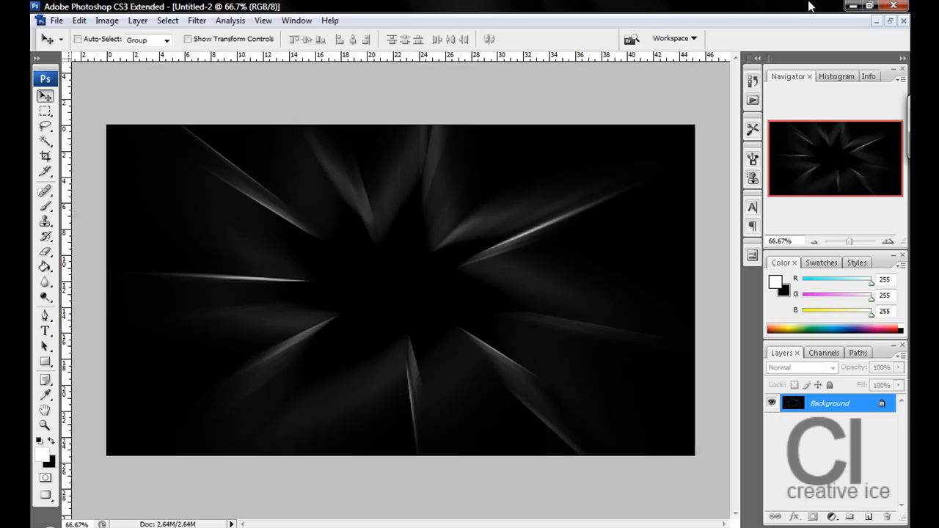
# - Twirl the streaks by 300 degrees into a spiral swirl
pyautogui.click(196, 20)
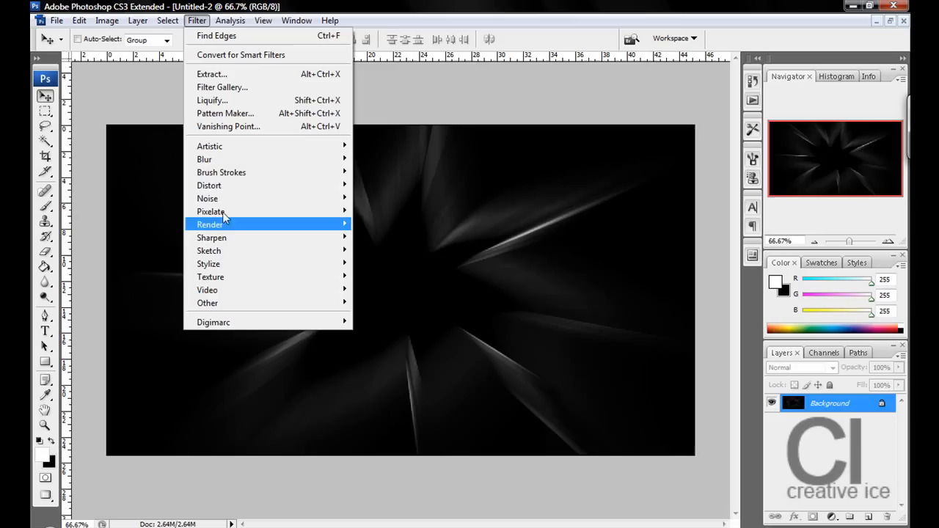
pyautogui.moveTo(208, 185)
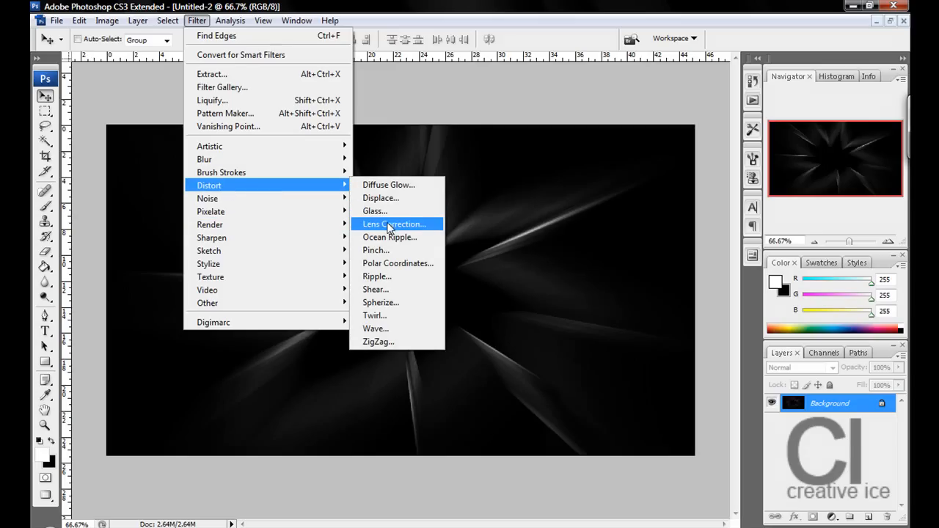
pyautogui.click(374, 314)
pyautogui.write('300')
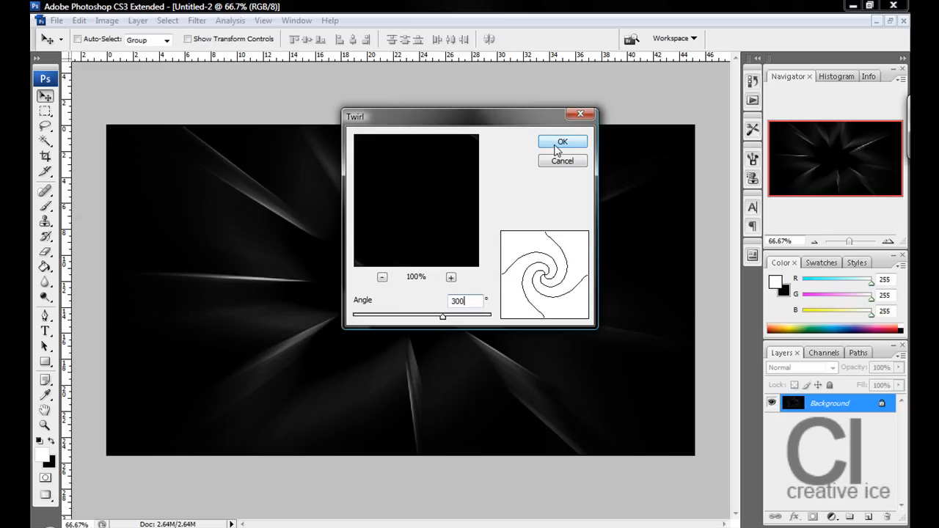
pyautogui.click(564, 141)
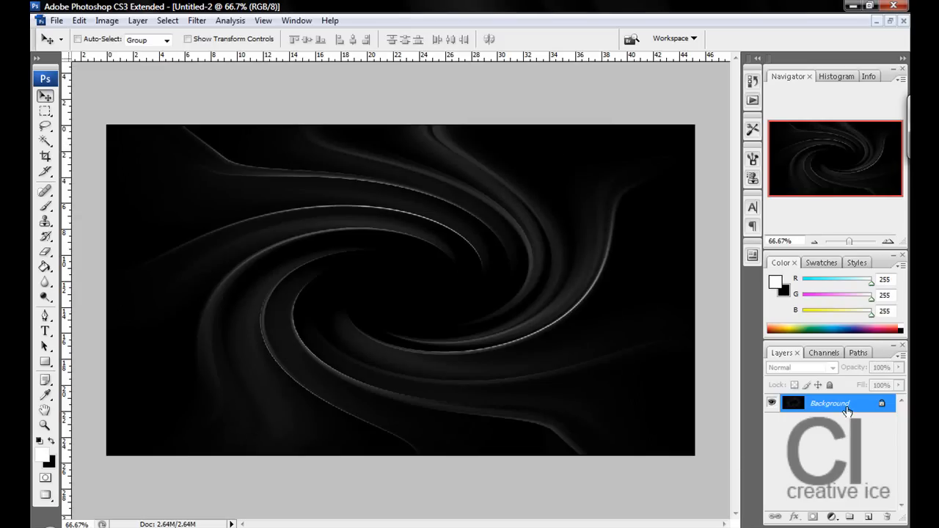
# - Duplicate the swirl layer and twirl the copy by -600 degrees
pyautogui.click(872, 516)
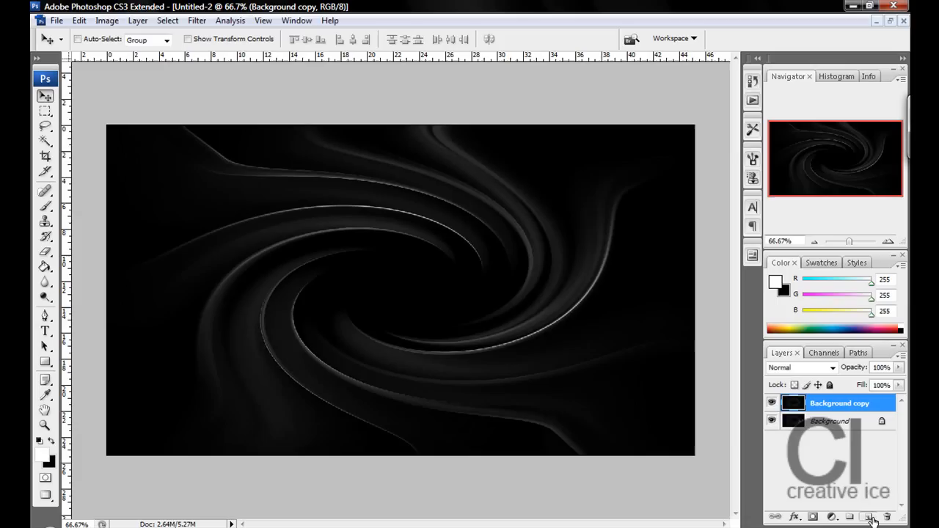
pyautogui.click(197, 21)
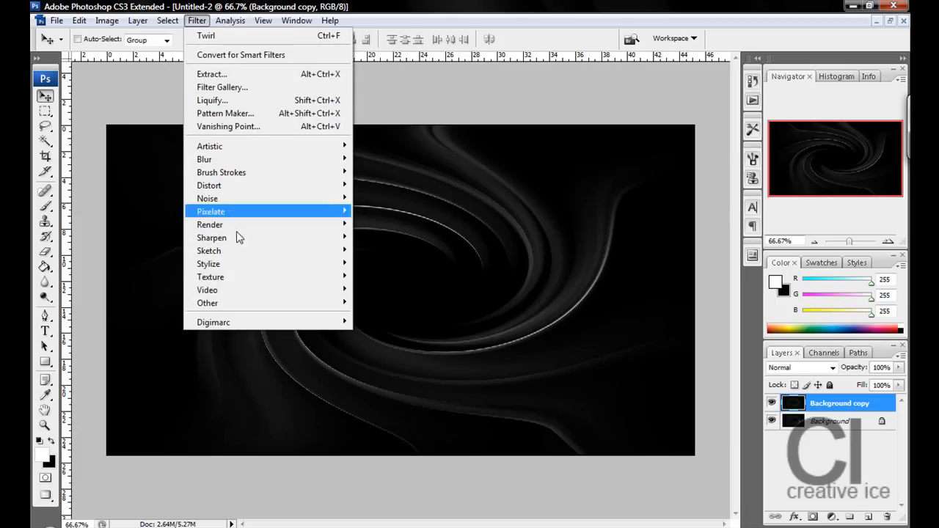
pyautogui.moveTo(209, 185)
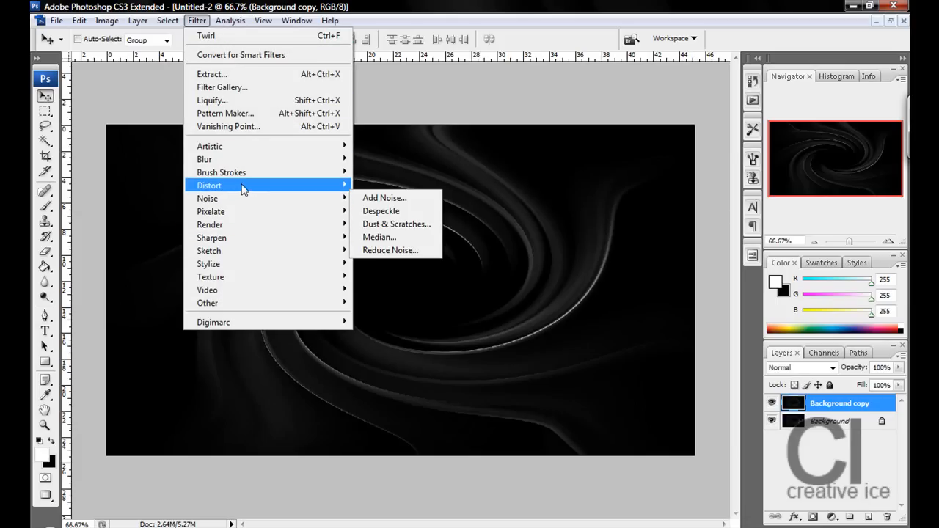
pyautogui.click(205, 35)
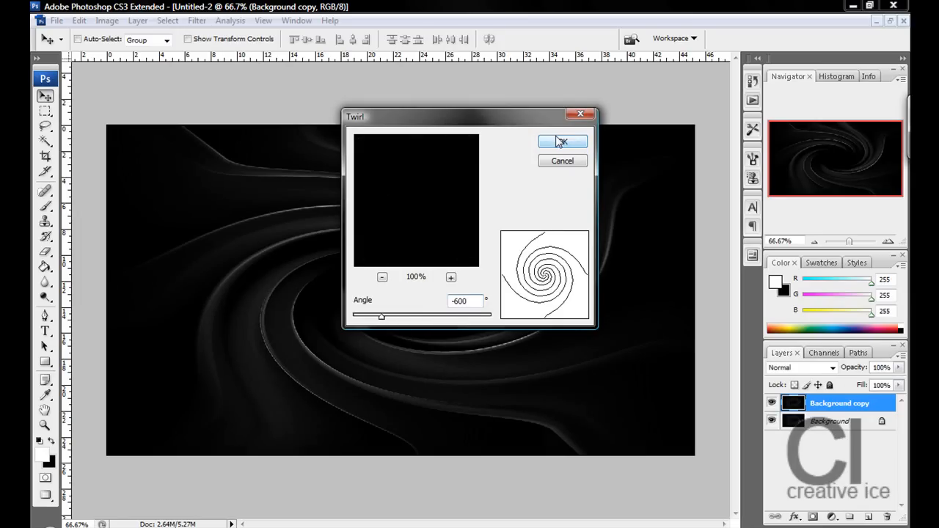
pyautogui.click(562, 141)
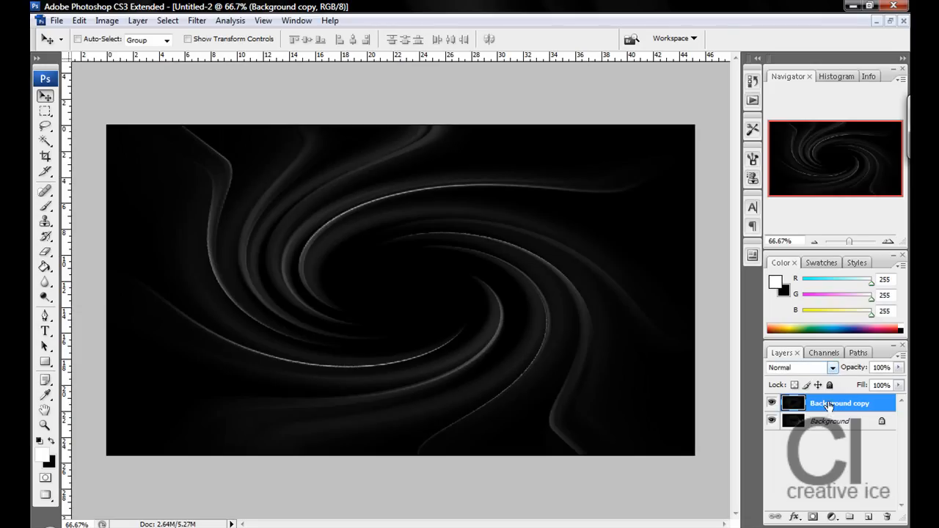
# - Set the copy's blend mode to Lighten and merge it down into overlapping rings of light
pyautogui.click(834, 367)
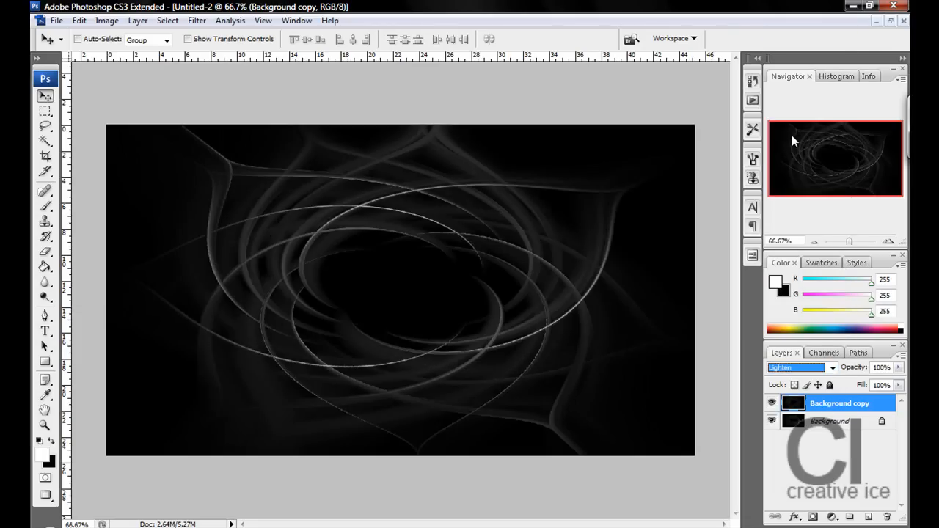
pyautogui.click(795, 367)
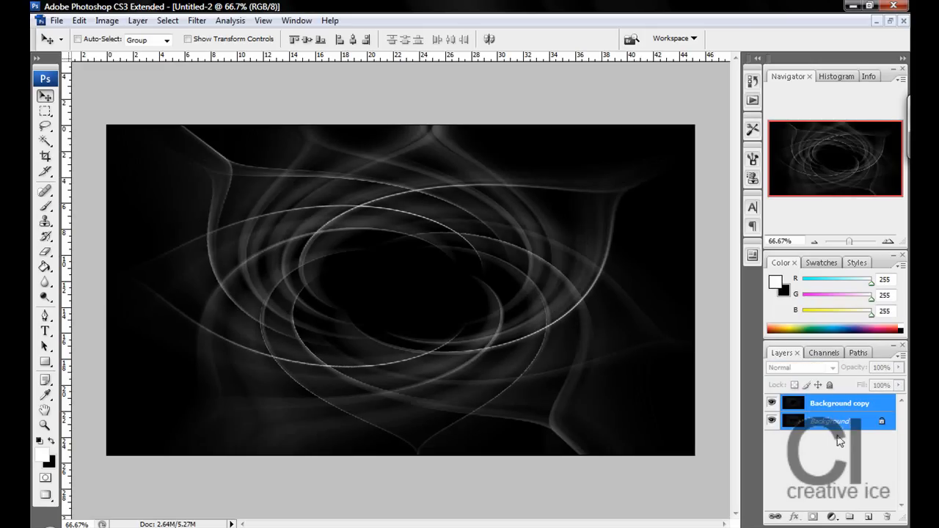
pyautogui.click(800, 367)
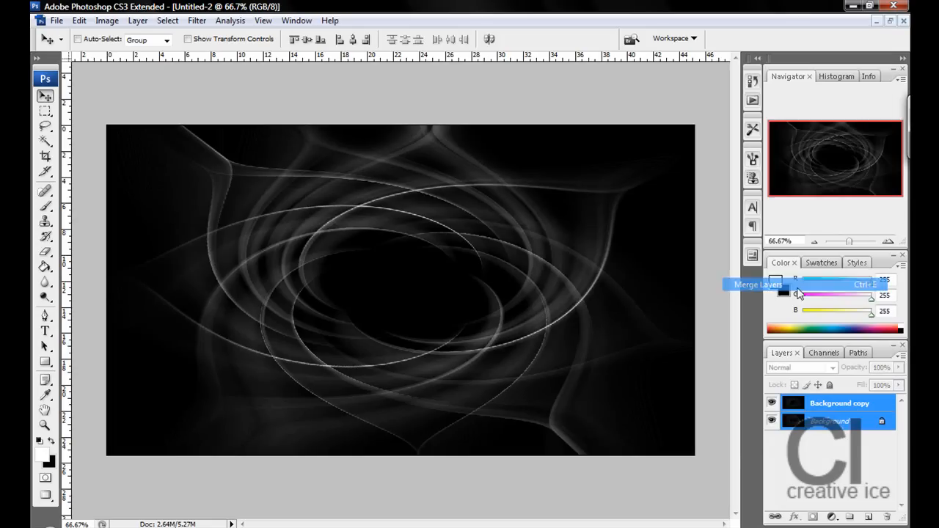
pyautogui.click(758, 285)
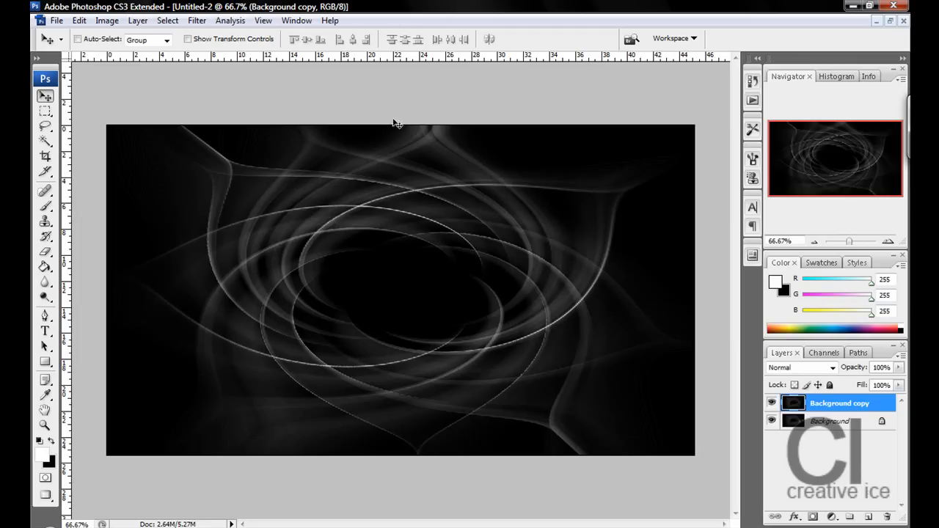
# - Set the copy to Lighten and flip it vertically so the rings become symmetric
pyautogui.click(799, 367)
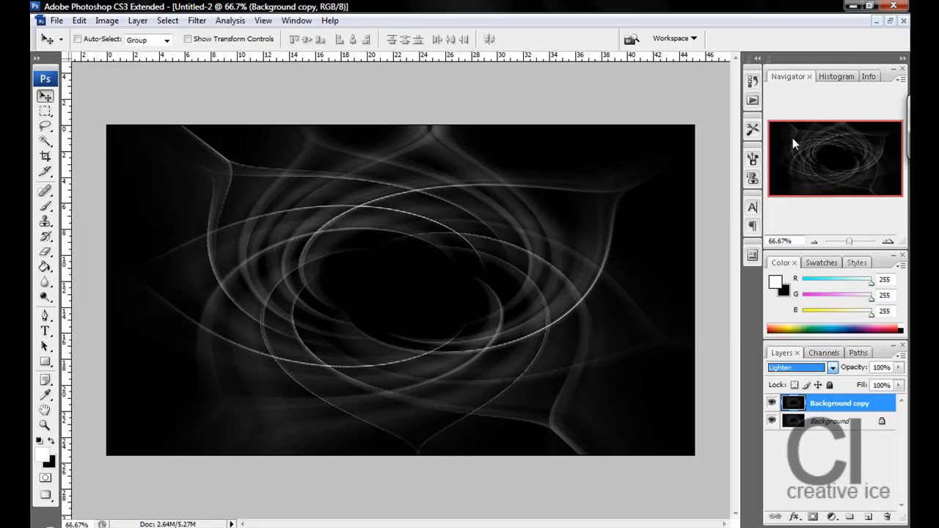
pyautogui.click(78, 20)
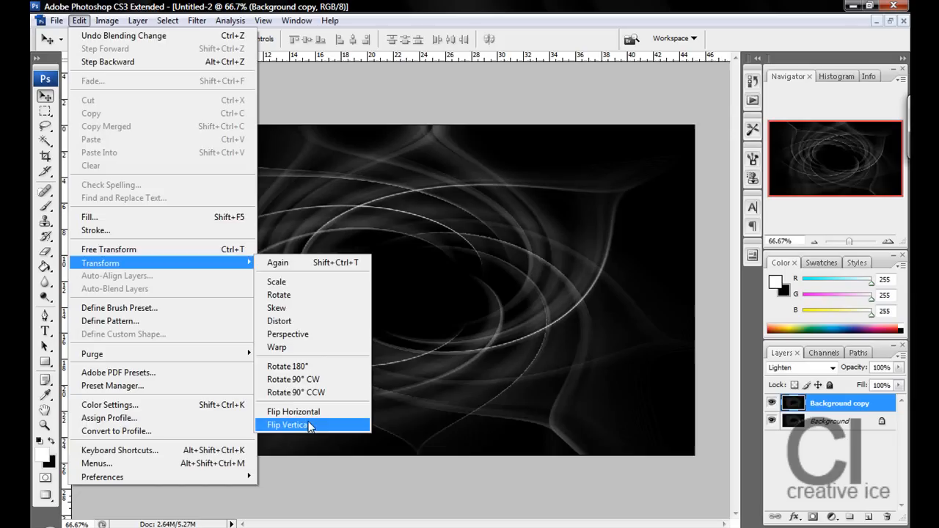
pyautogui.click(288, 425)
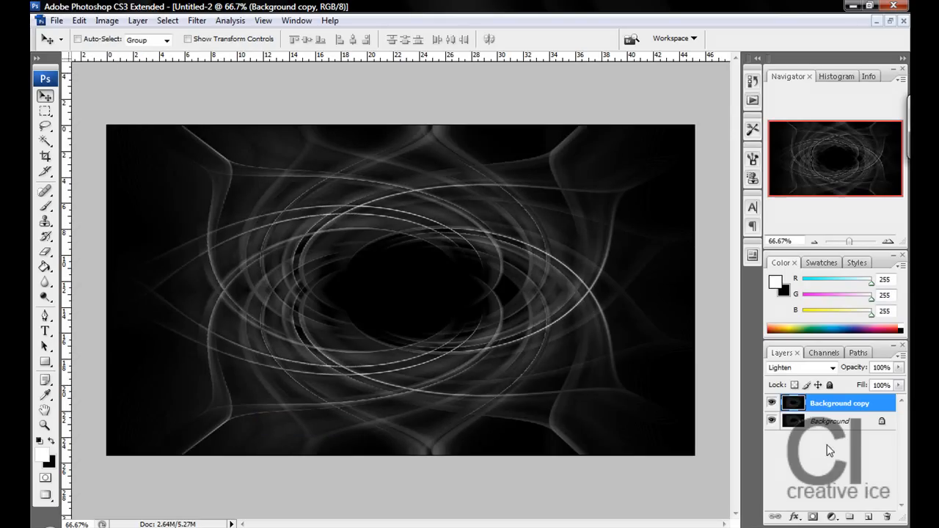
# - Merge the flipped copy into the background and add a new layer for colour
pyautogui.click(901, 353)
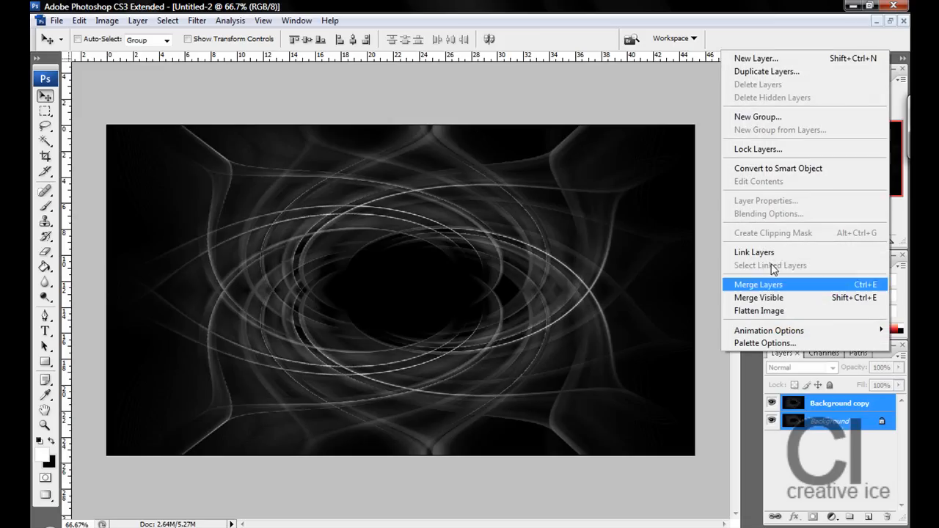
pyautogui.click(758, 285)
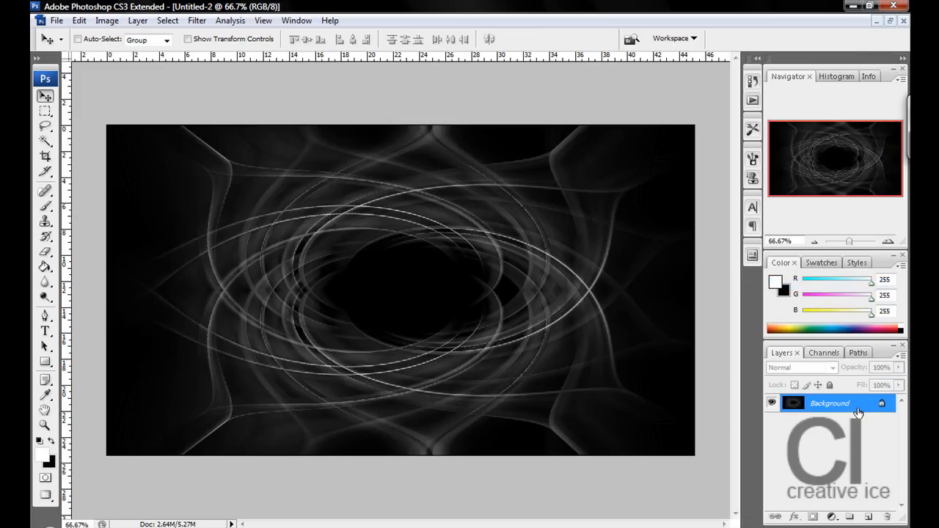
pyautogui.click(869, 517)
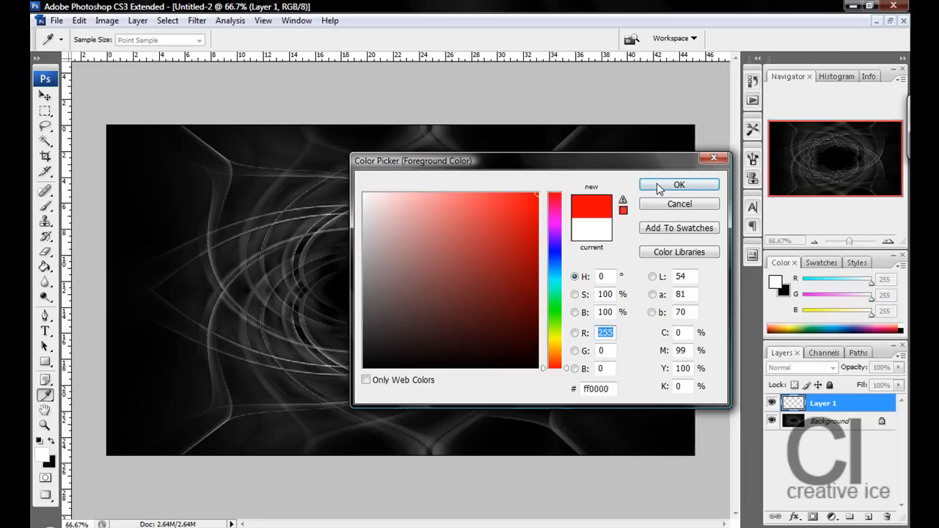
# - Paint a soft red band down the right side and blend the layer as Color
pyautogui.click(678, 185)
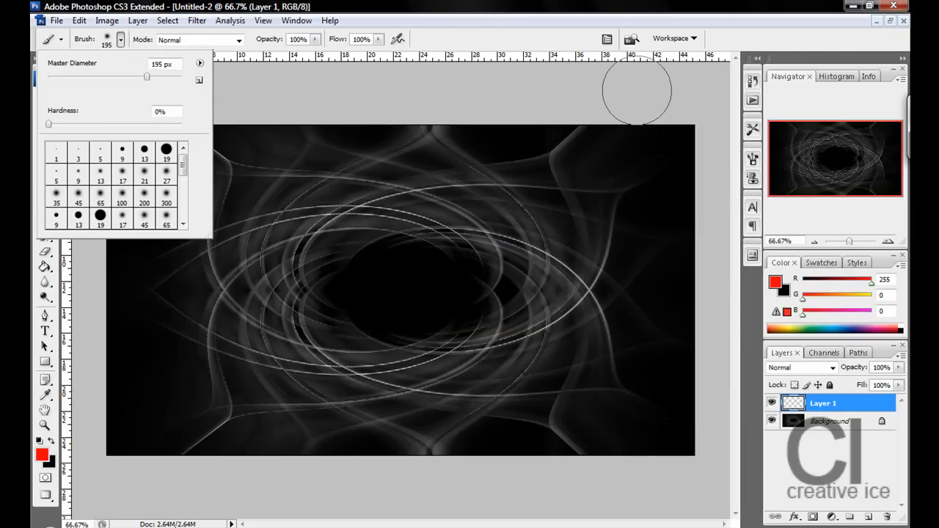
pyautogui.moveTo(639, 91); pyautogui.dragTo(572, 206)
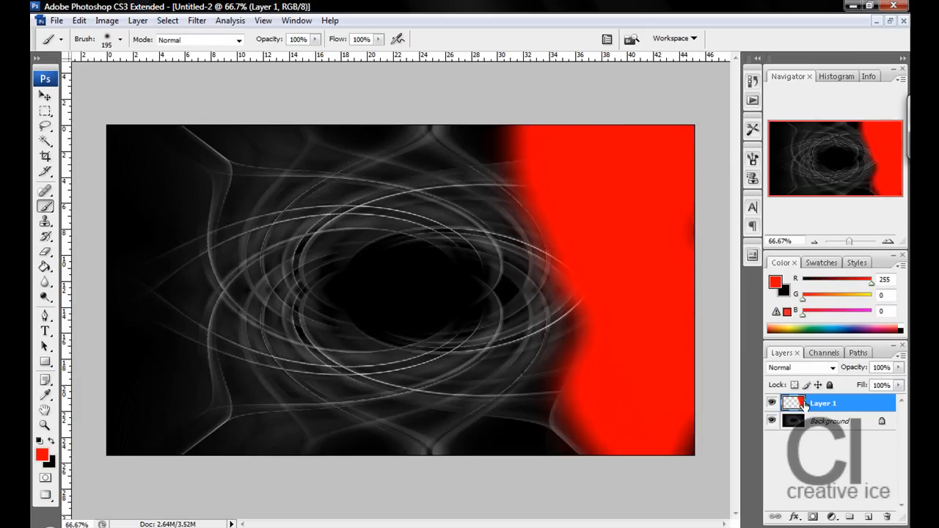
pyautogui.click(800, 367)
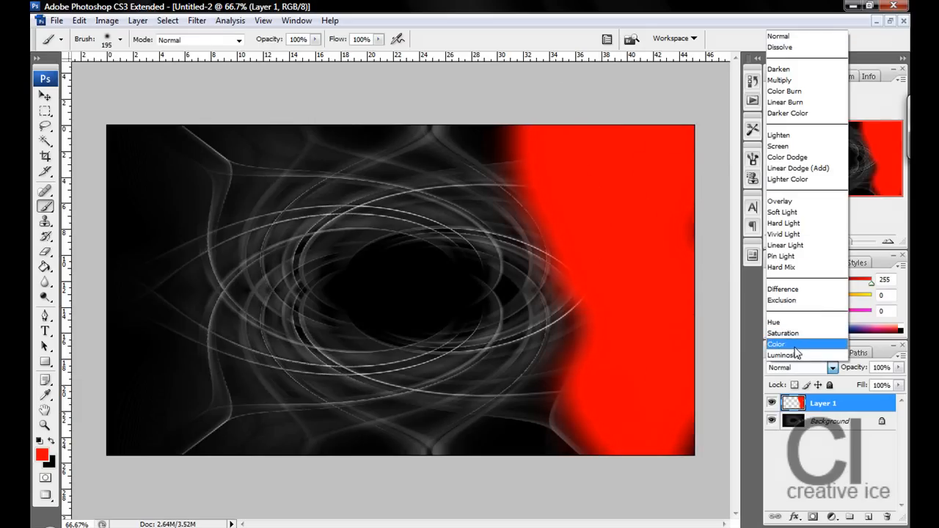
pyautogui.click(776, 344)
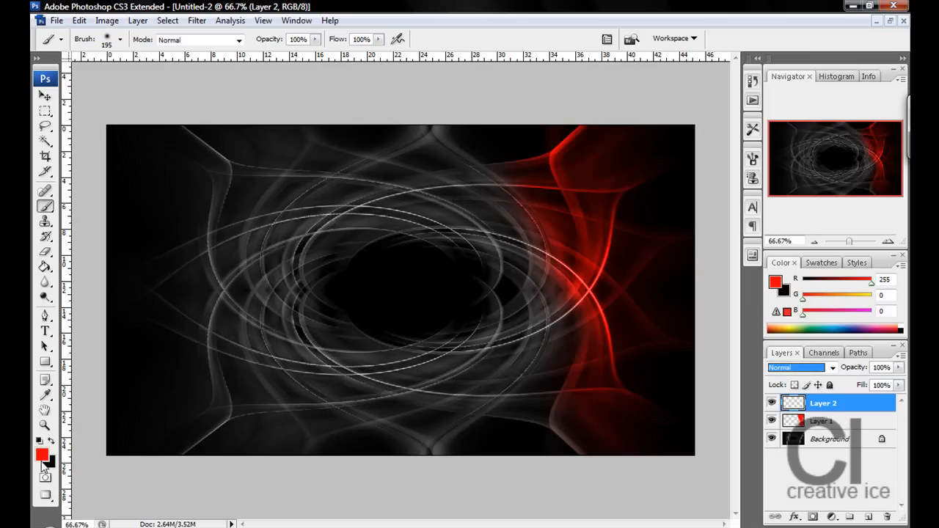
pyautogui.click(41, 455)
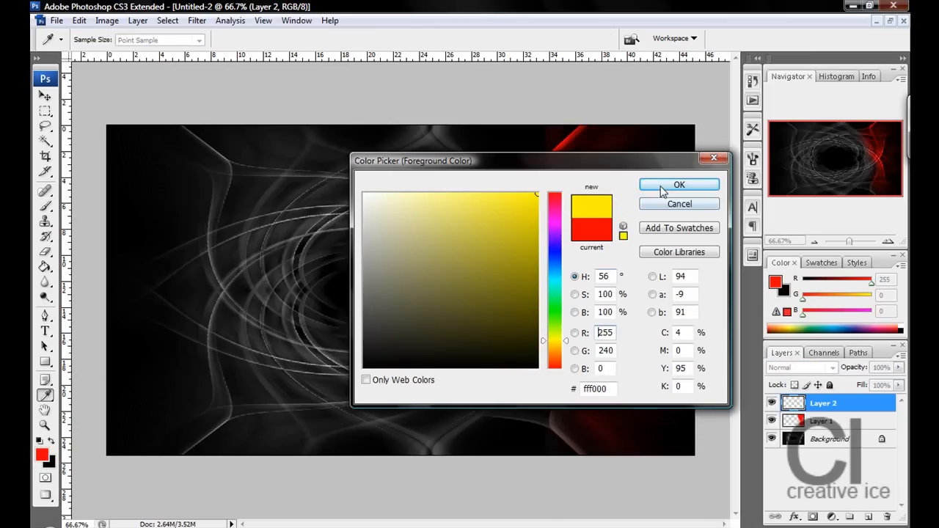
# - Paint a yellow band down the centre of the image and set its layer to Color
pyautogui.click(678, 185)
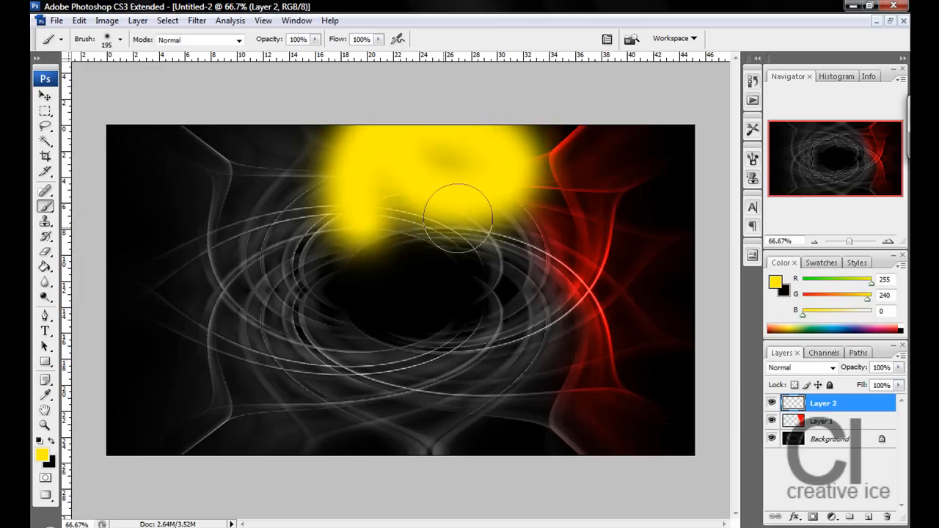
pyautogui.moveTo(458, 217); pyautogui.dragTo(560, 422)
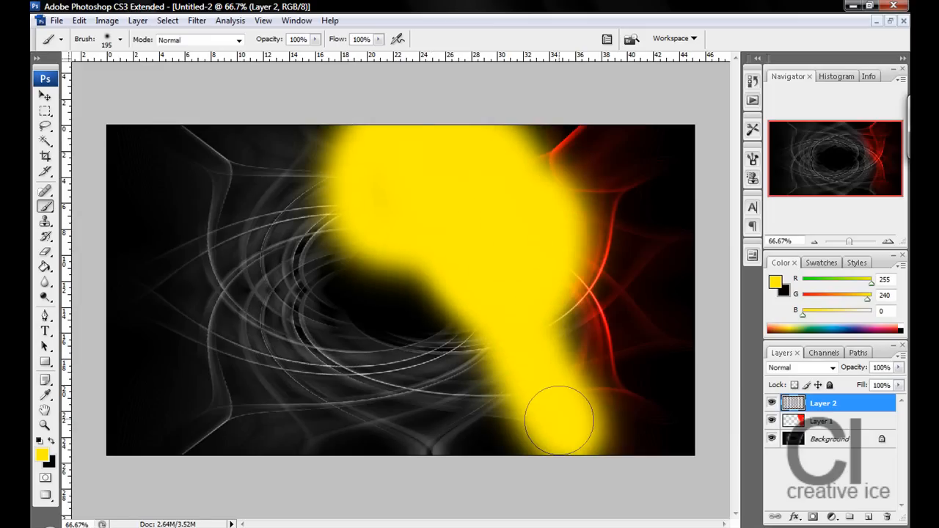
pyautogui.moveTo(561, 418); pyautogui.dragTo(534, 120)
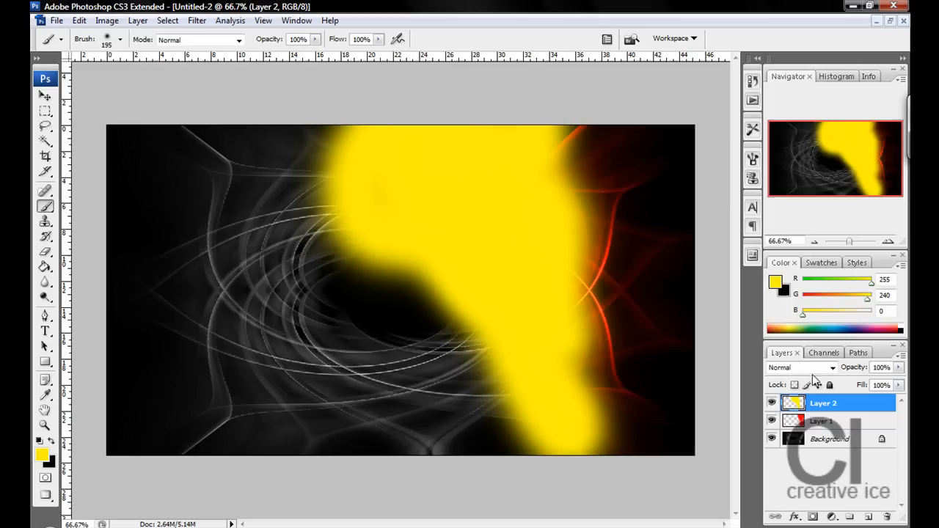
pyautogui.click(800, 367)
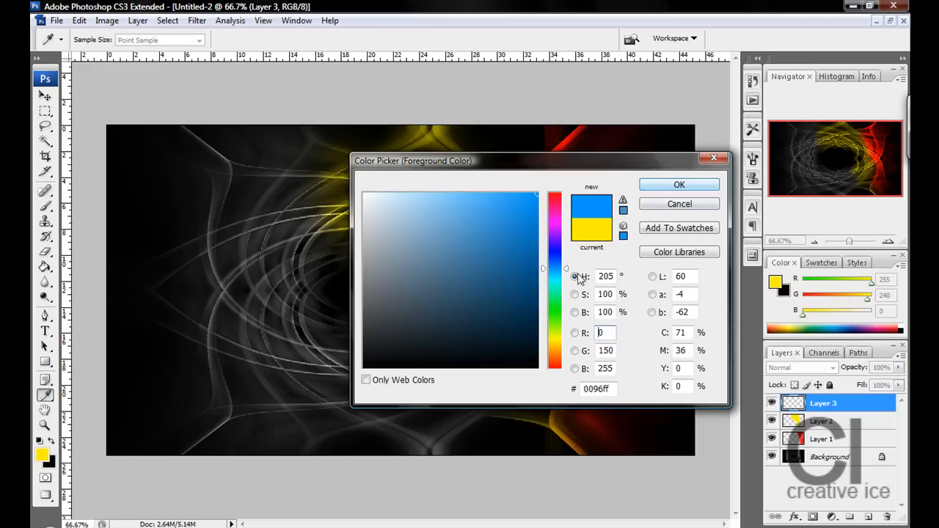
# - Paint blue down the left edge of the image and blend the layer as Color
pyautogui.click(678, 185)
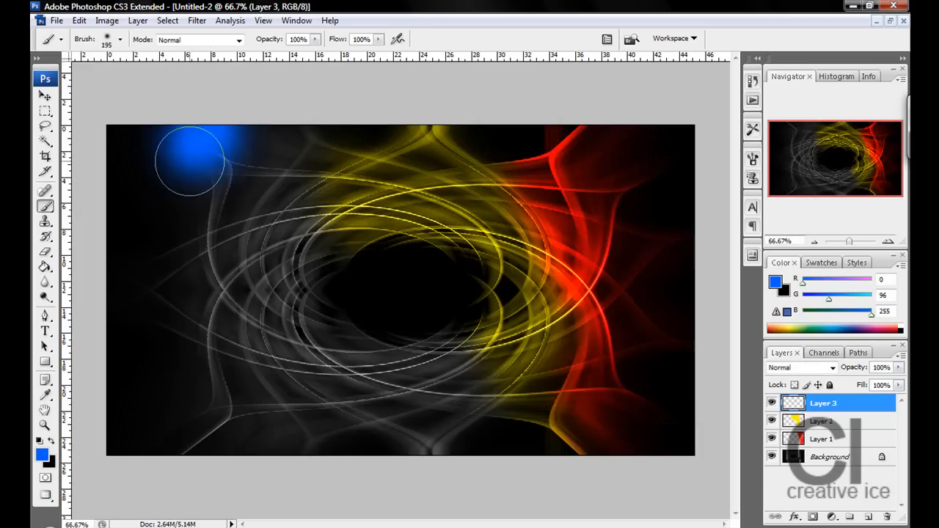
pyautogui.moveTo(191, 158); pyautogui.dragTo(158, 440)
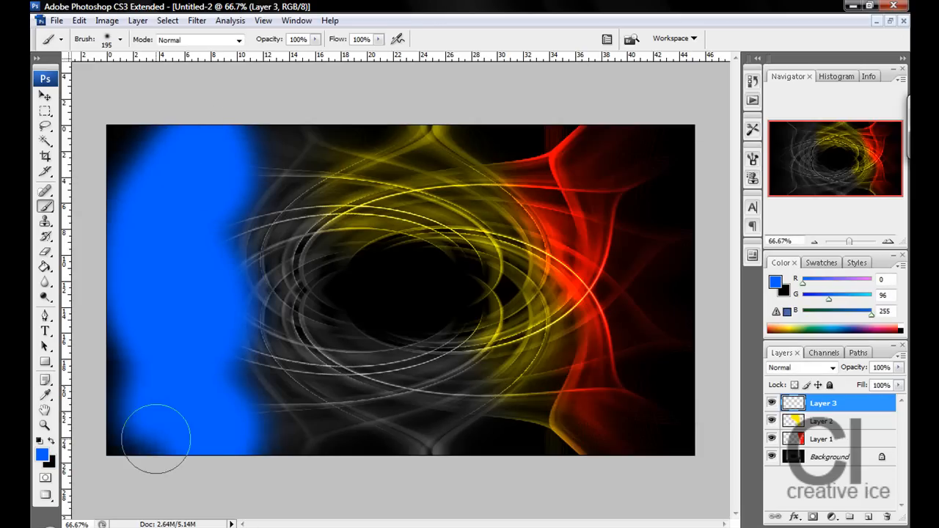
pyautogui.moveTo(155, 441); pyautogui.dragTo(223, 187)
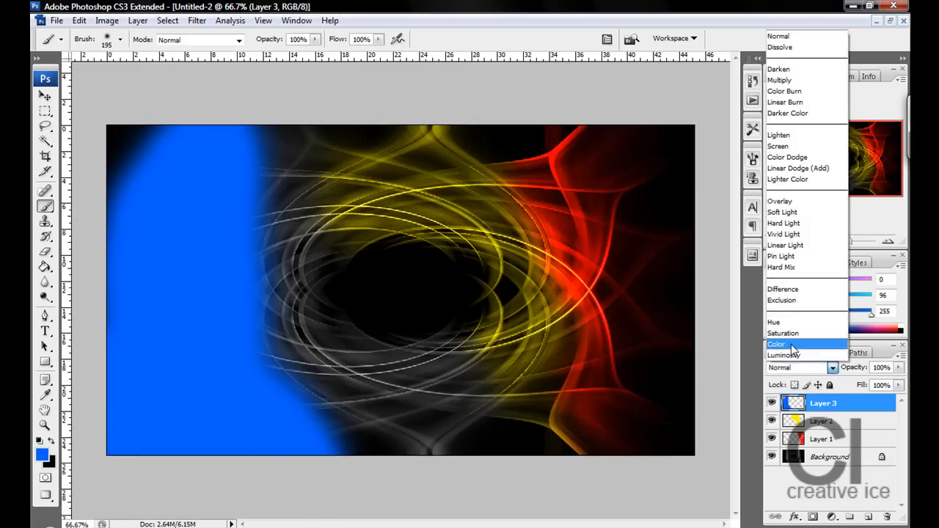
pyautogui.click(777, 344)
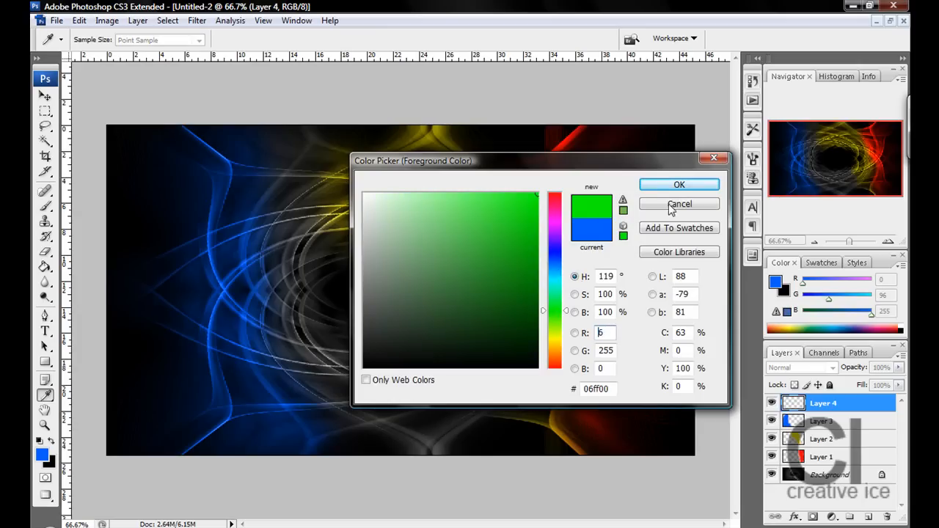
# - Paint a green band between the blue and yellow areas and set its layer to Overlay
pyautogui.click(678, 185)
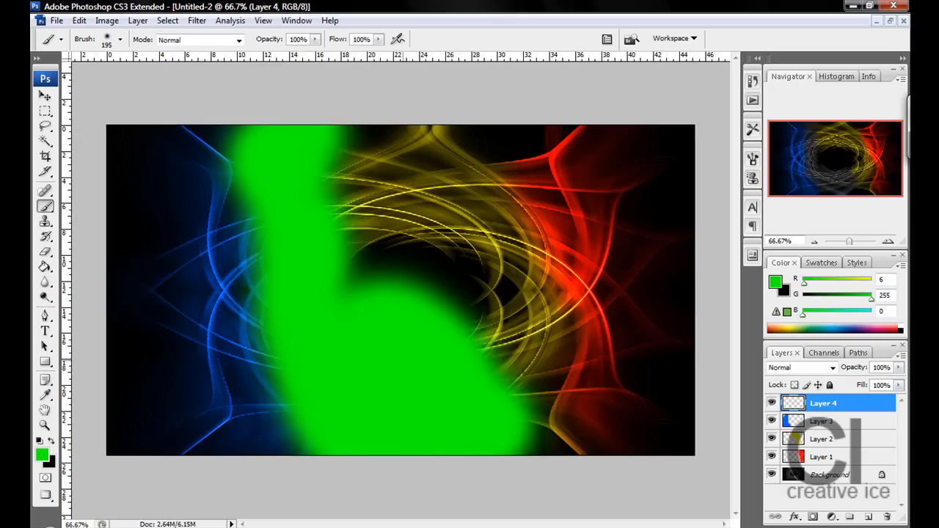
pyautogui.click(800, 367)
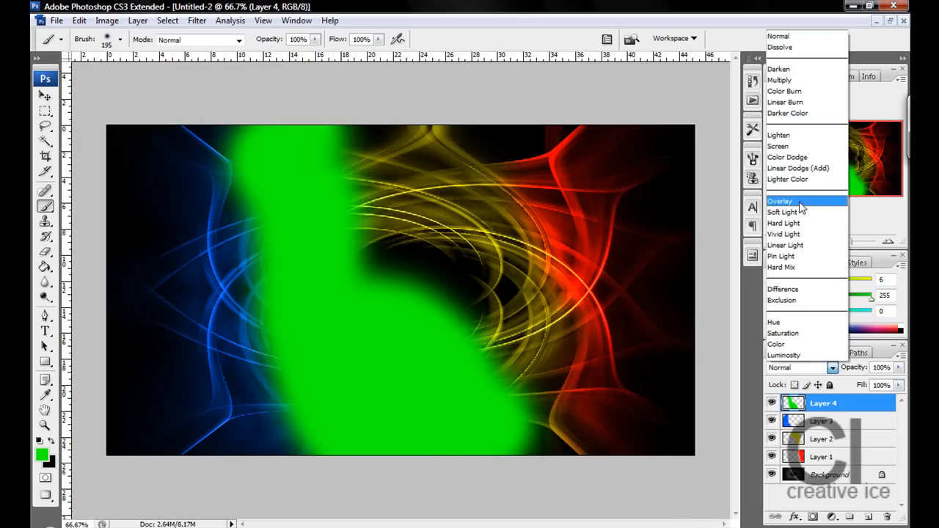
pyautogui.click(781, 201)
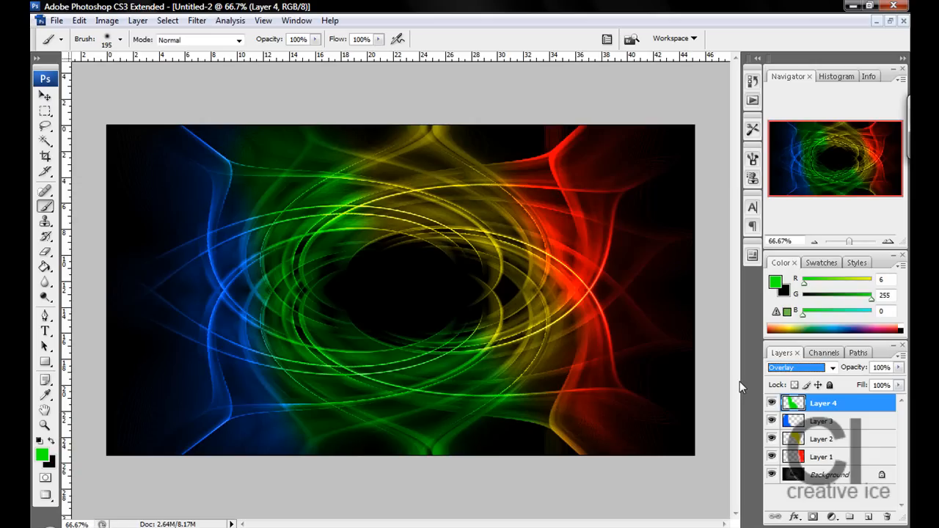
pyautogui.moveTo(850, 234)
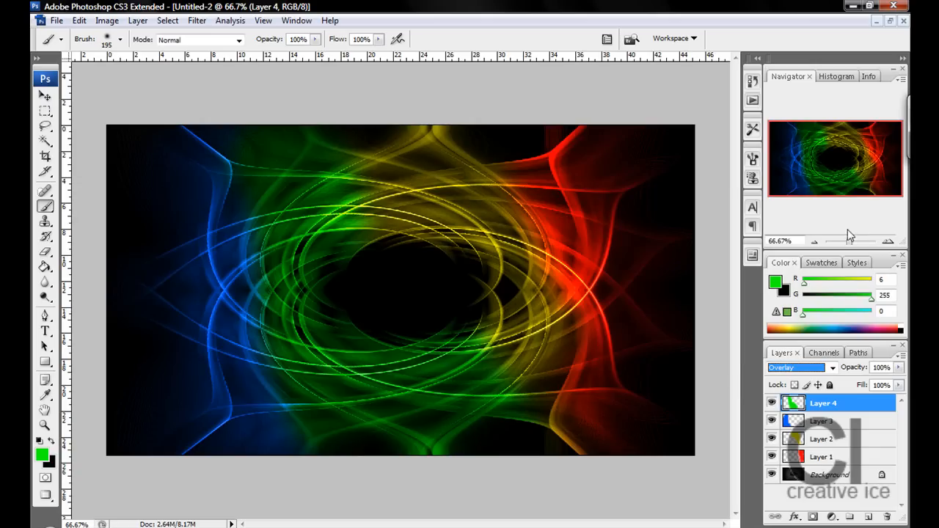
pyautogui.moveTo(858, 229)
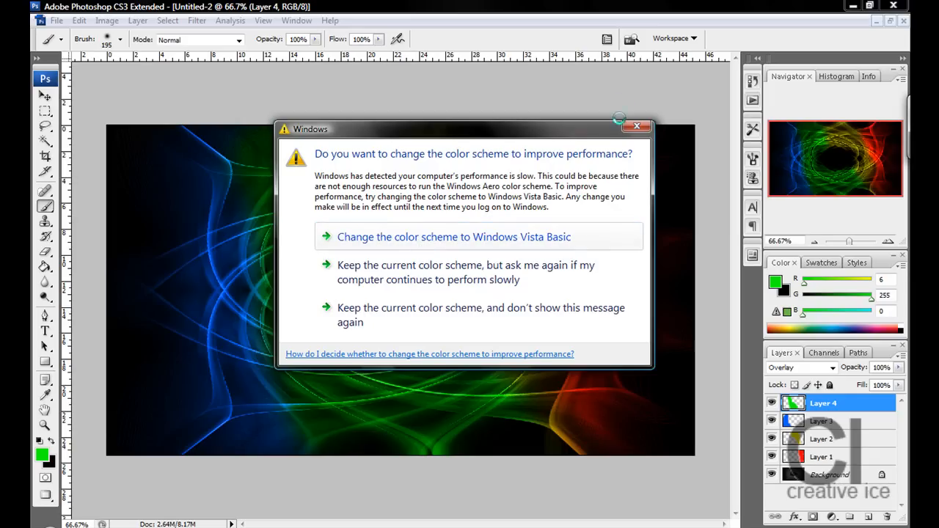
pyautogui.click(636, 126)
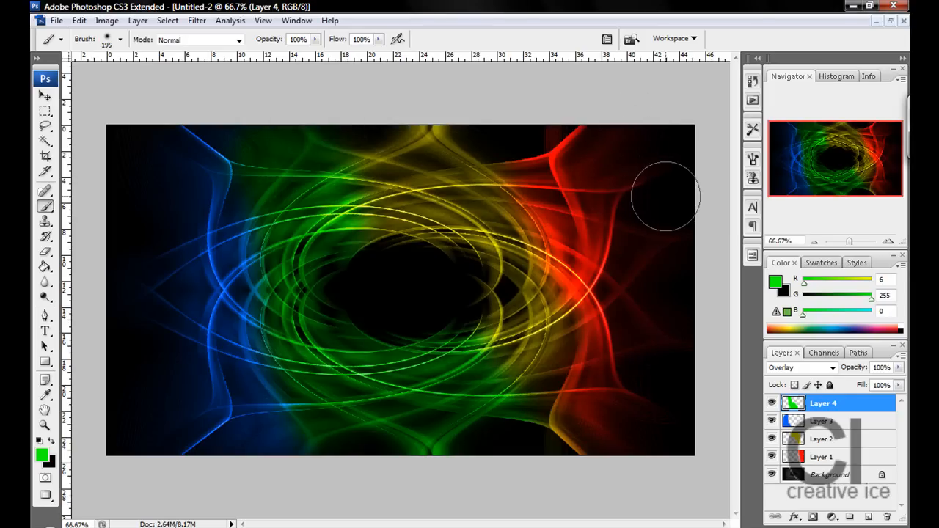
pyautogui.moveTo(667, 194)
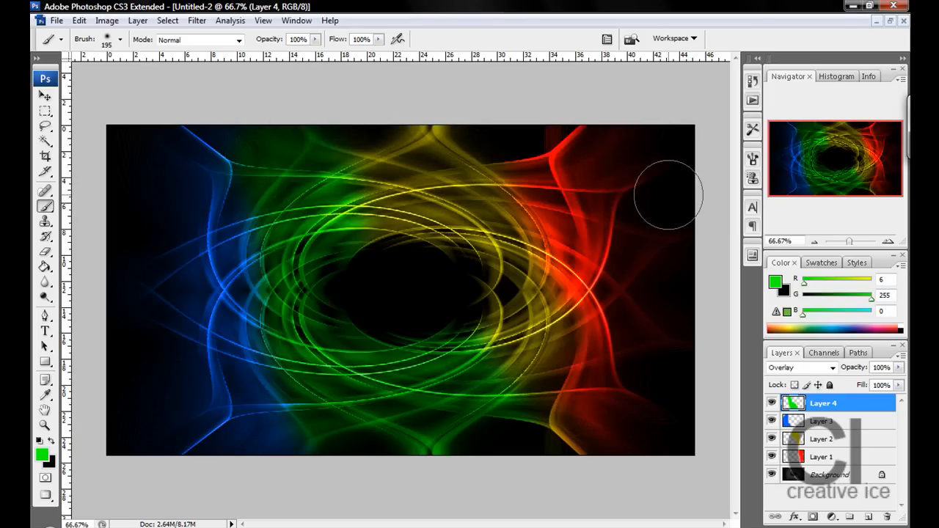